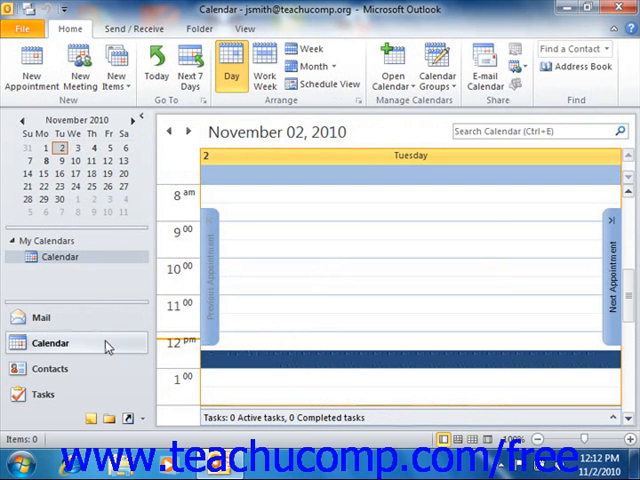
{"action": "mouse_move", "coordinate": [116, 70]}
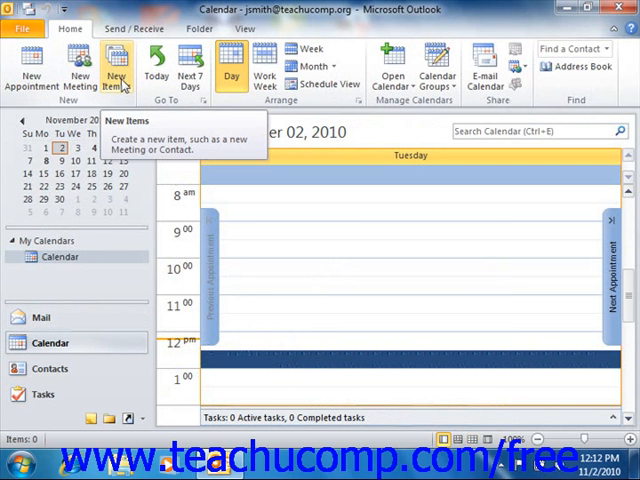
Open the New Items drop-down from the calendar's Home tab
{"action": "left_click", "coordinate": [117, 68]}
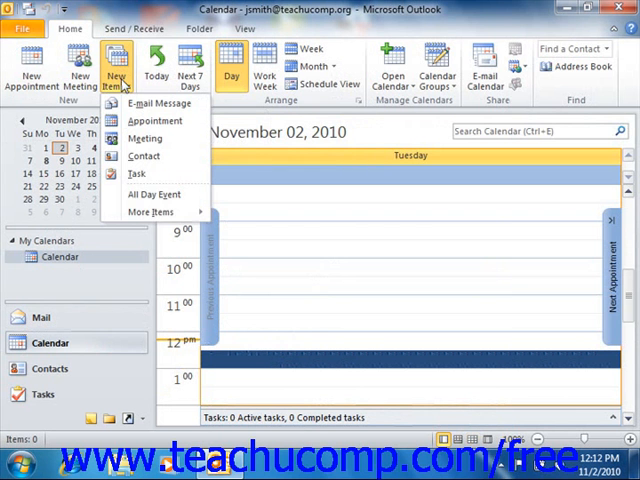
{"action": "mouse_move", "coordinate": [152, 194]}
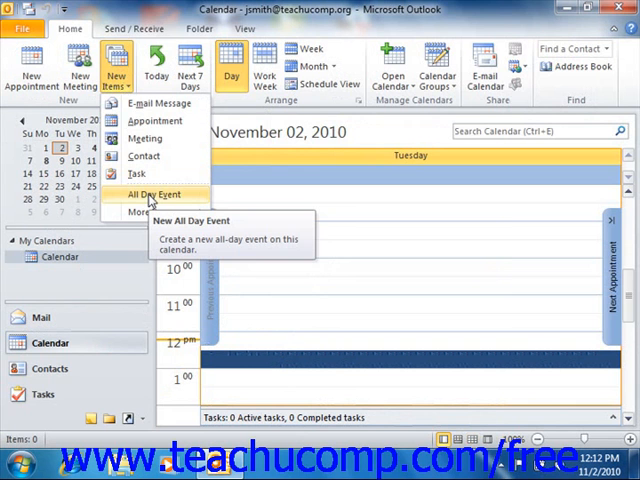
Create an all-day event on Tue 11/2/2010 titled "Joe's Birthday"
{"action": "left_click", "coordinate": [154, 195]}
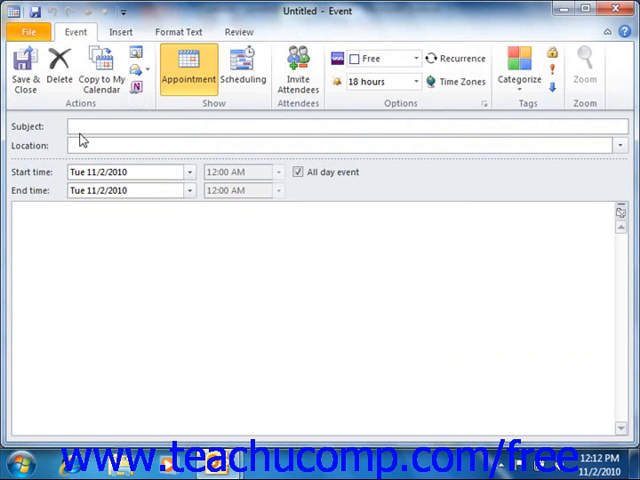
{"action": "type", "text": "Joe's Birthday"}
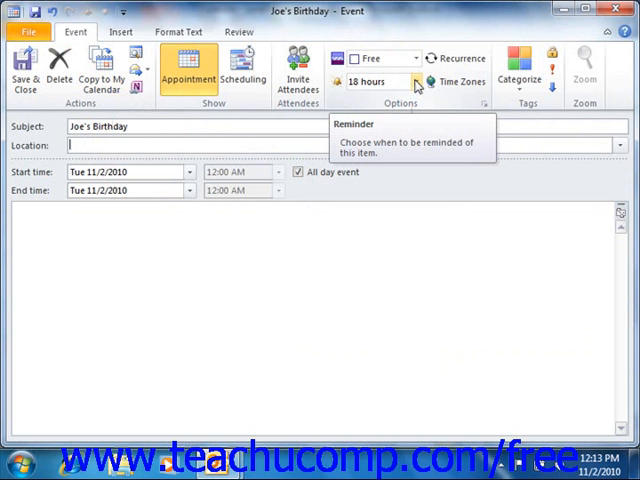
Change the event's reminder from 18 hours to None
{"action": "left_click", "coordinate": [415, 81]}
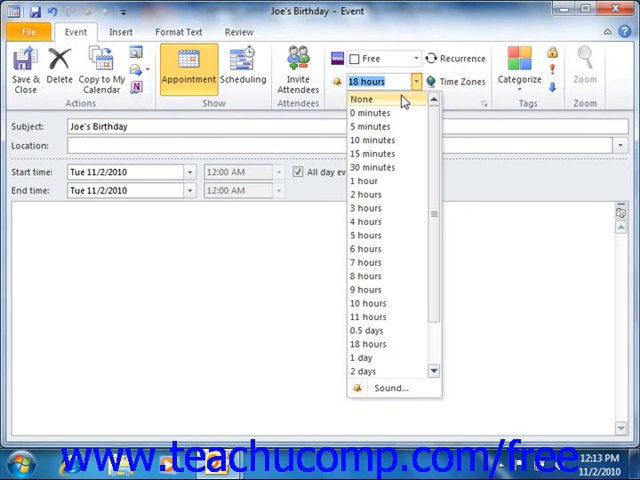
{"action": "left_click", "coordinate": [361, 98]}
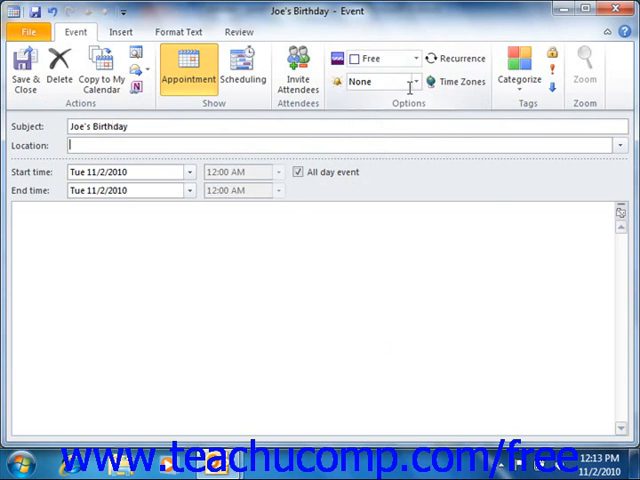
{"action": "left_click", "coordinate": [412, 57]}
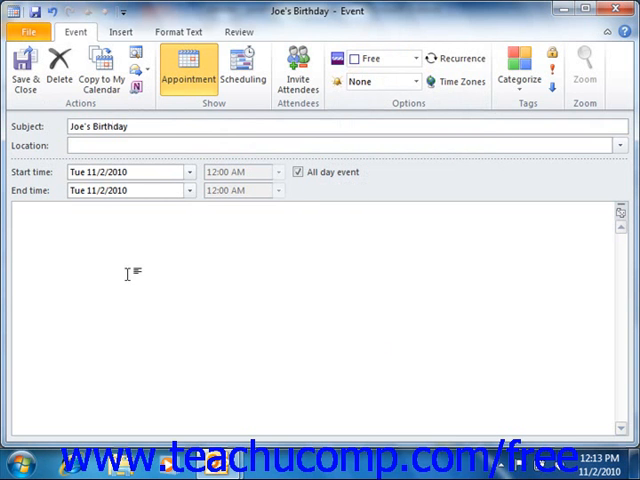
Save and close the Joe's Birthday all-day event
{"action": "left_click", "coordinate": [20, 221]}
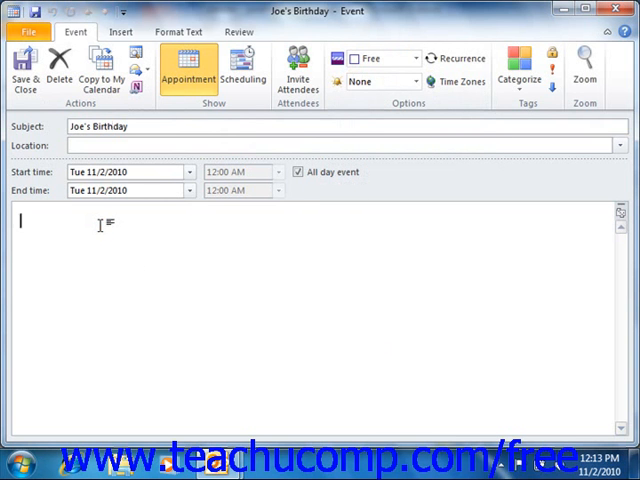
{"action": "mouse_move", "coordinate": [25, 75]}
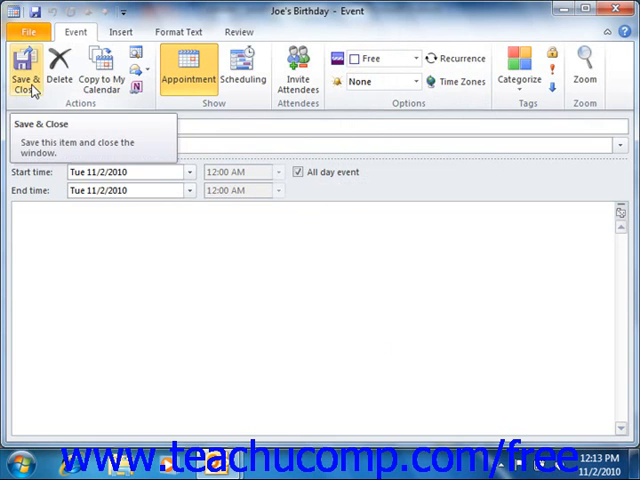
{"action": "left_click", "coordinate": [23, 70]}
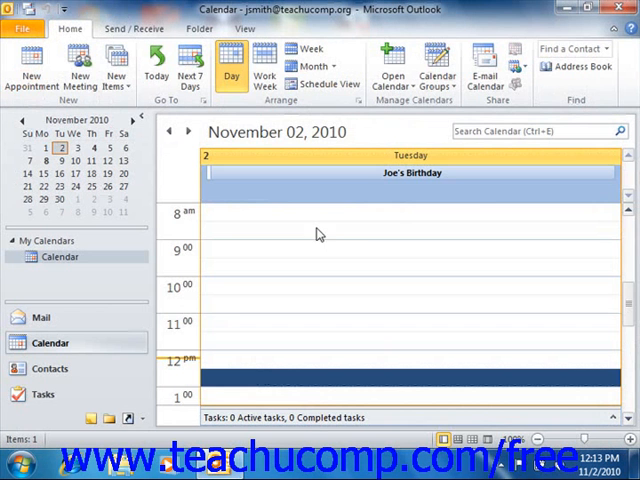